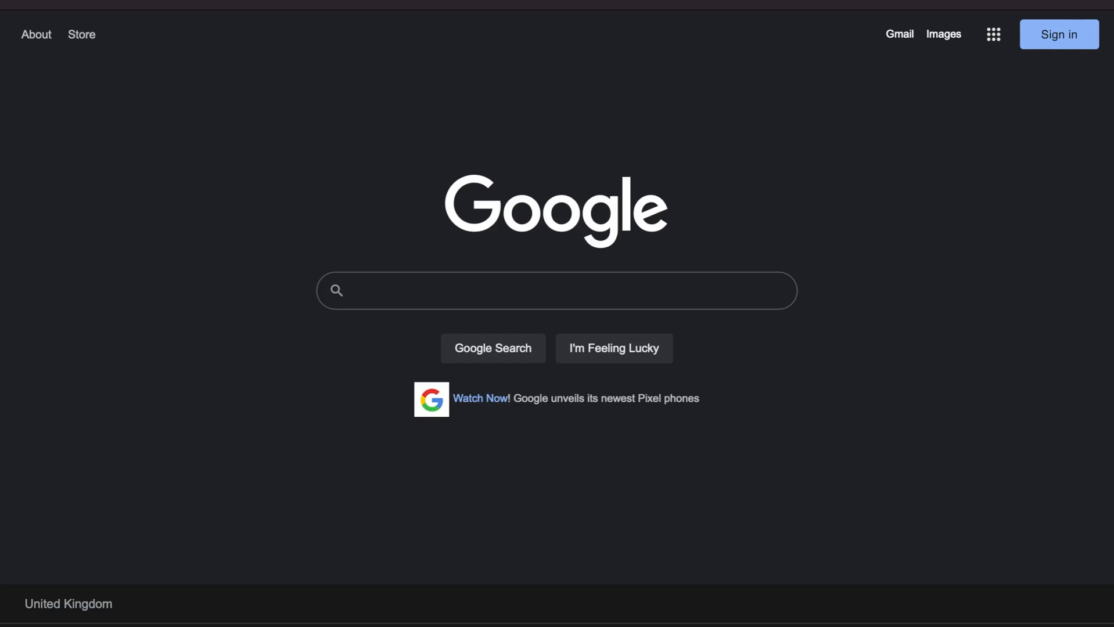
pyautogui.moveTo(481, 300)
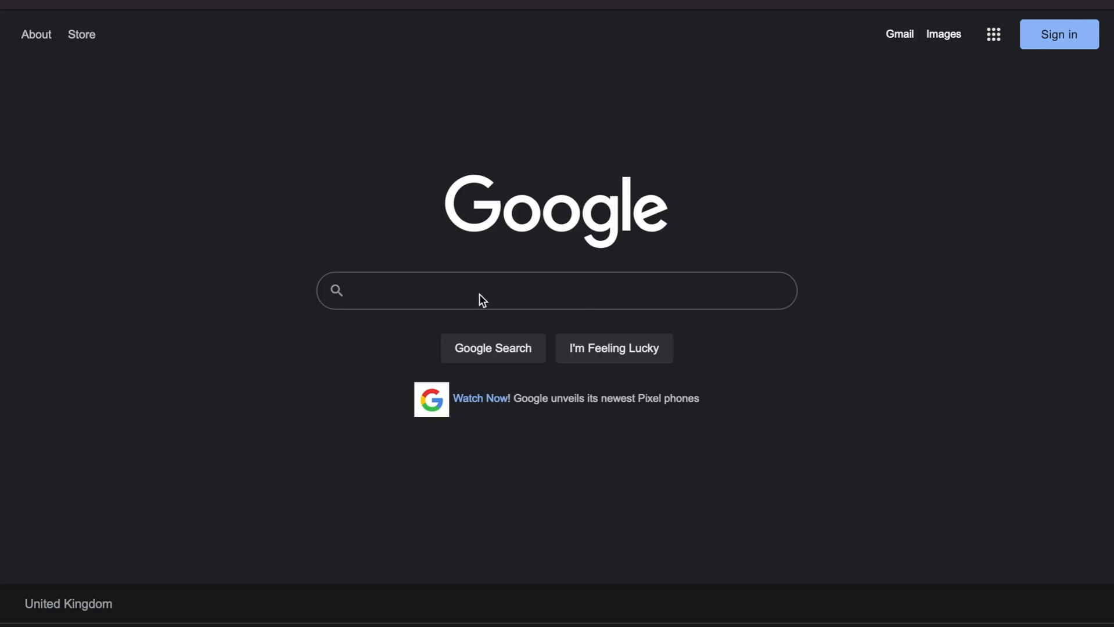
# Search Google for 'python download' and show the results
pyautogui.click(479, 290)
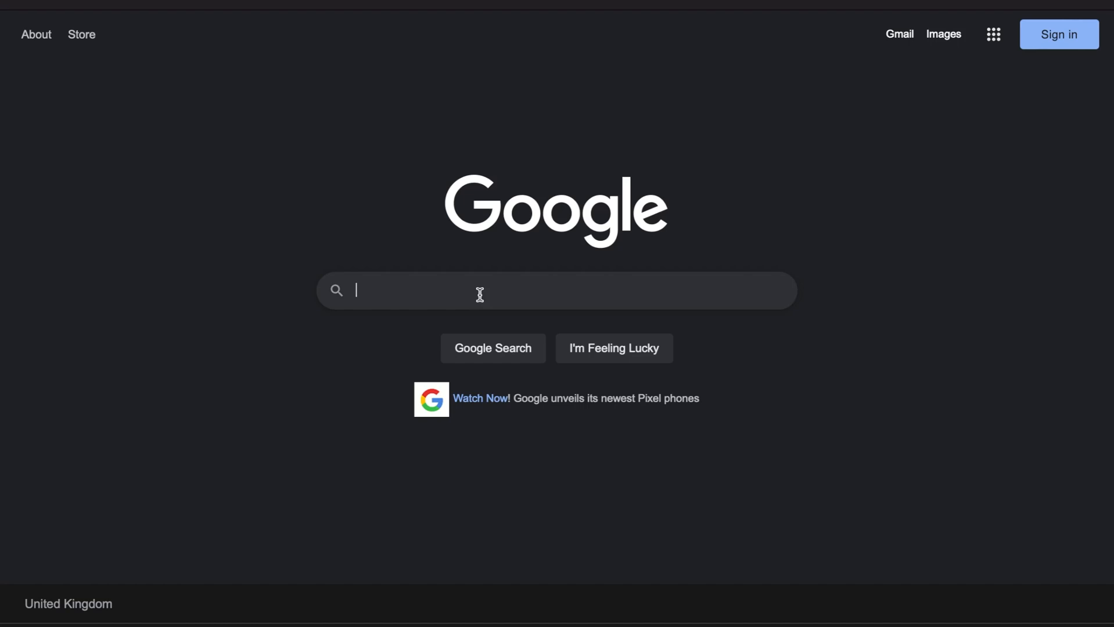
pyautogui.write('p')
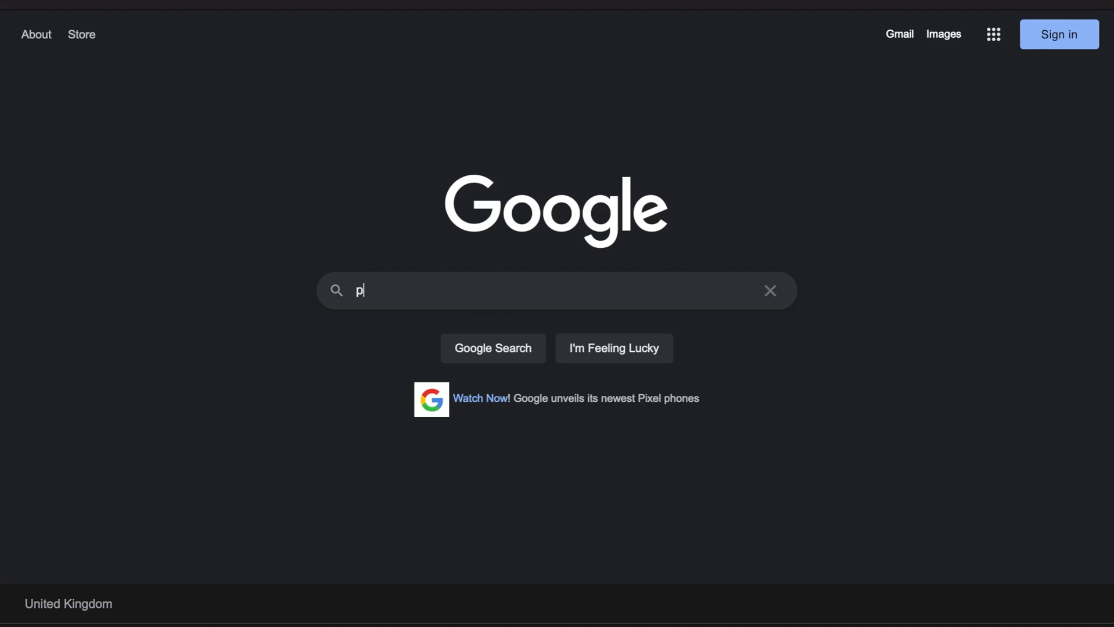
pyautogui.write('ython')
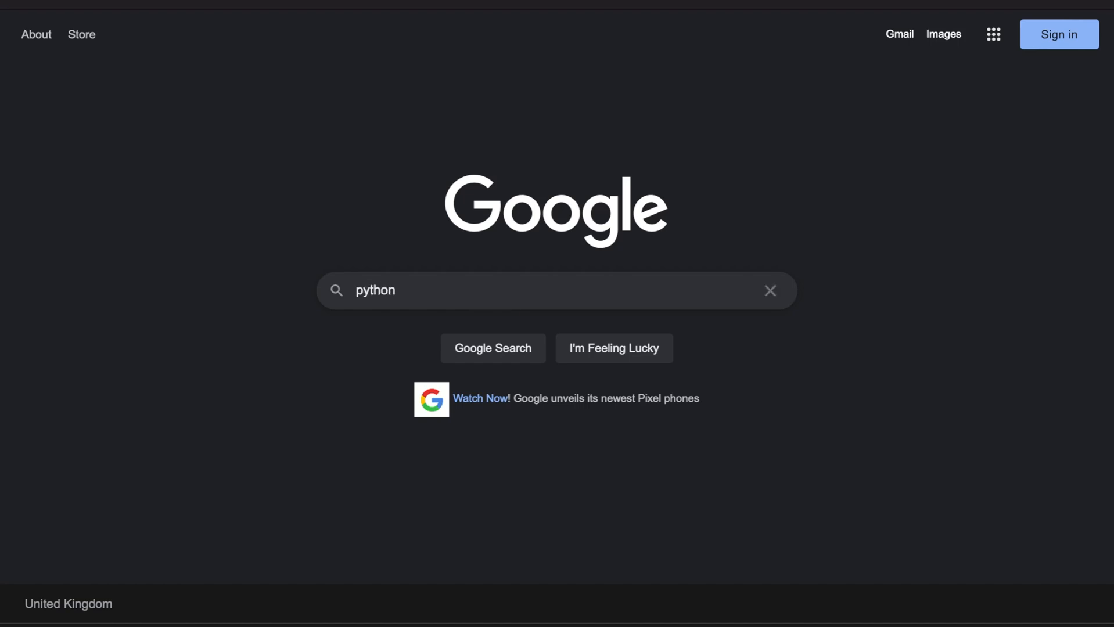
pyautogui.write('download')
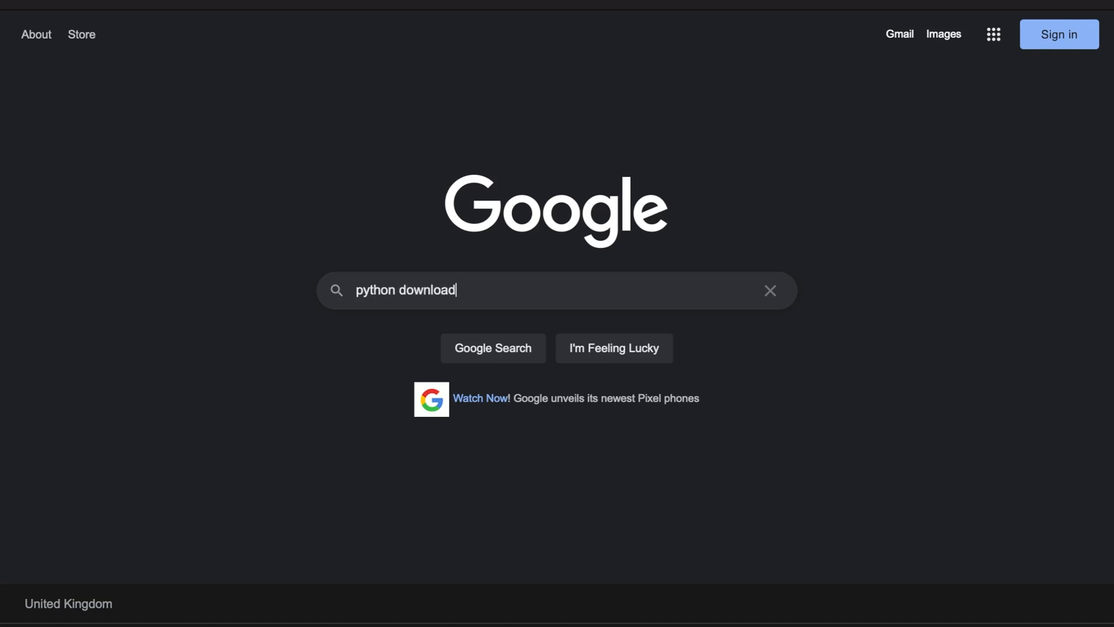
pyautogui.click(491, 348)
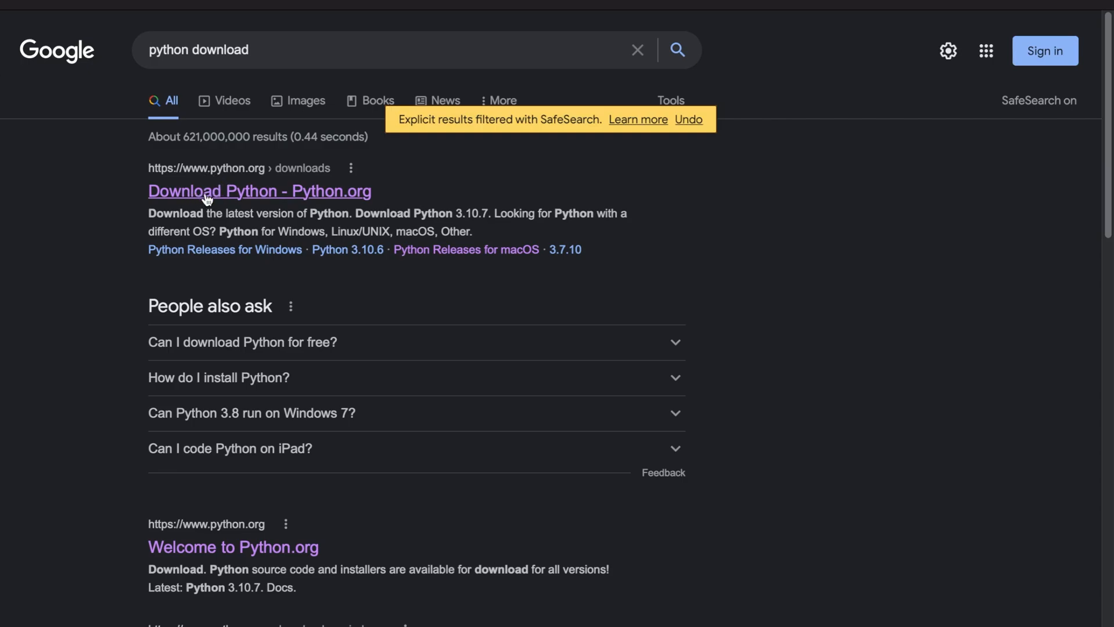
# Open the 'Download Python - Python.org' result and scroll through the downloads page
pyautogui.click(259, 191)
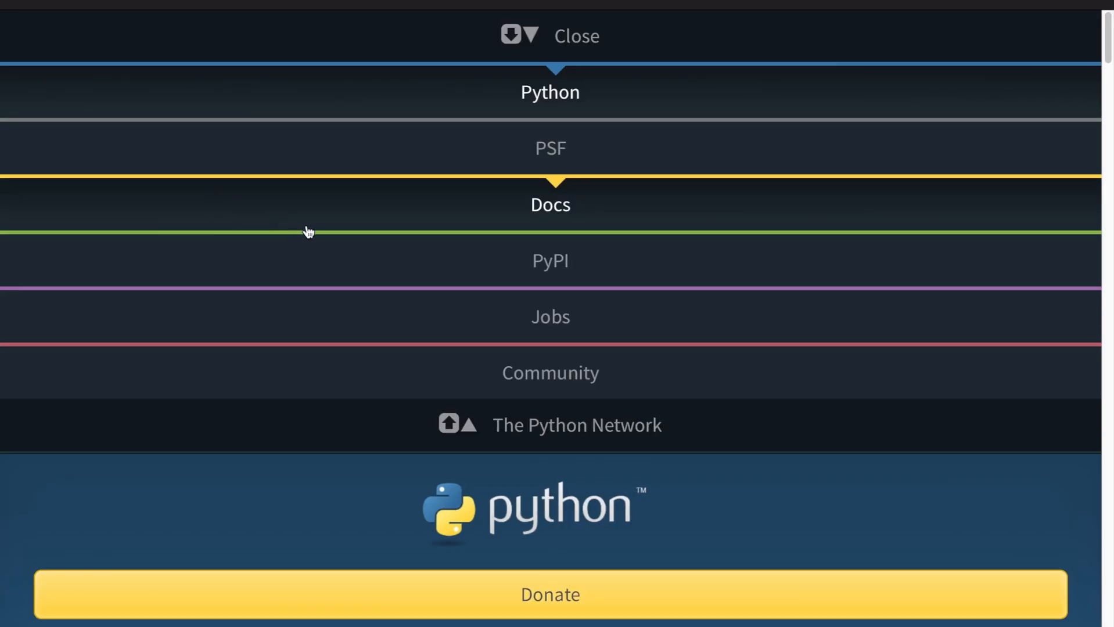
pyautogui.scroll(-3)
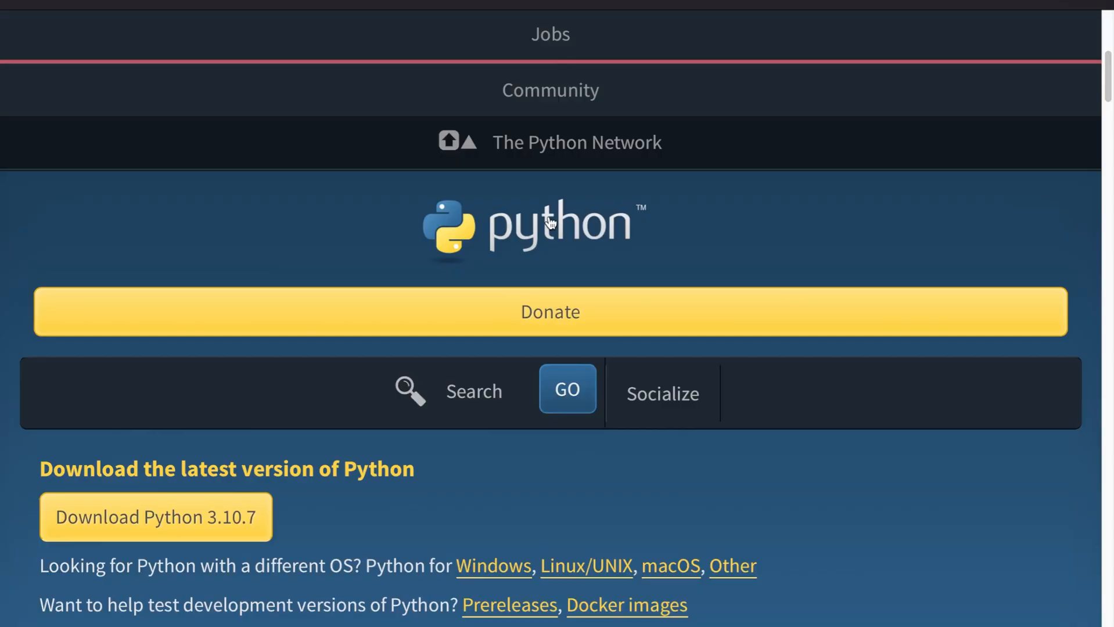
pyautogui.scroll(-3)
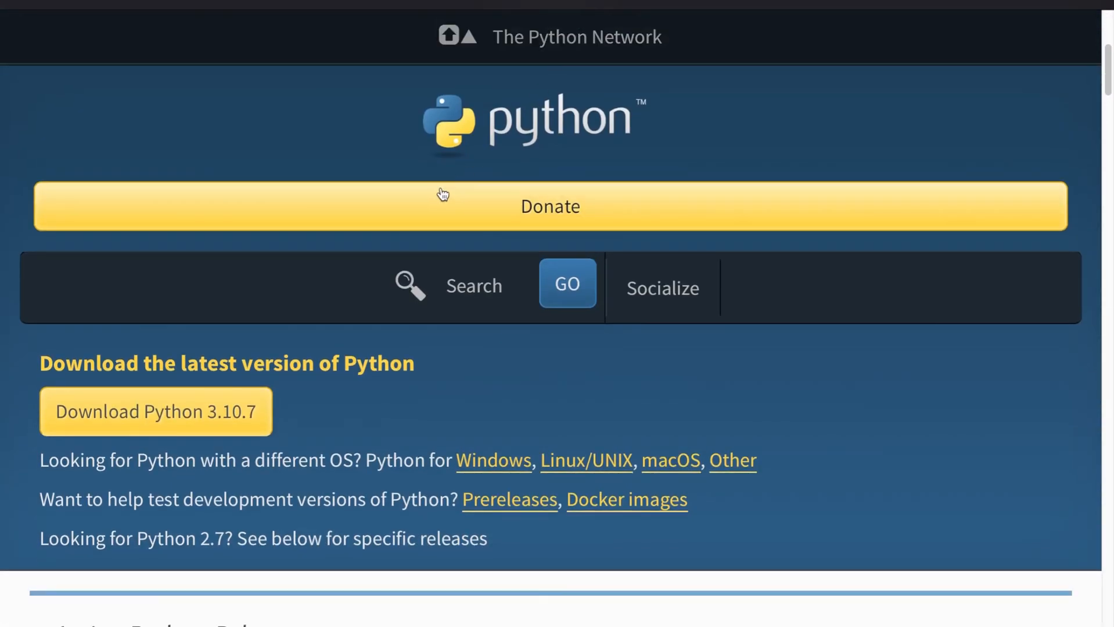
pyautogui.scroll(-3)
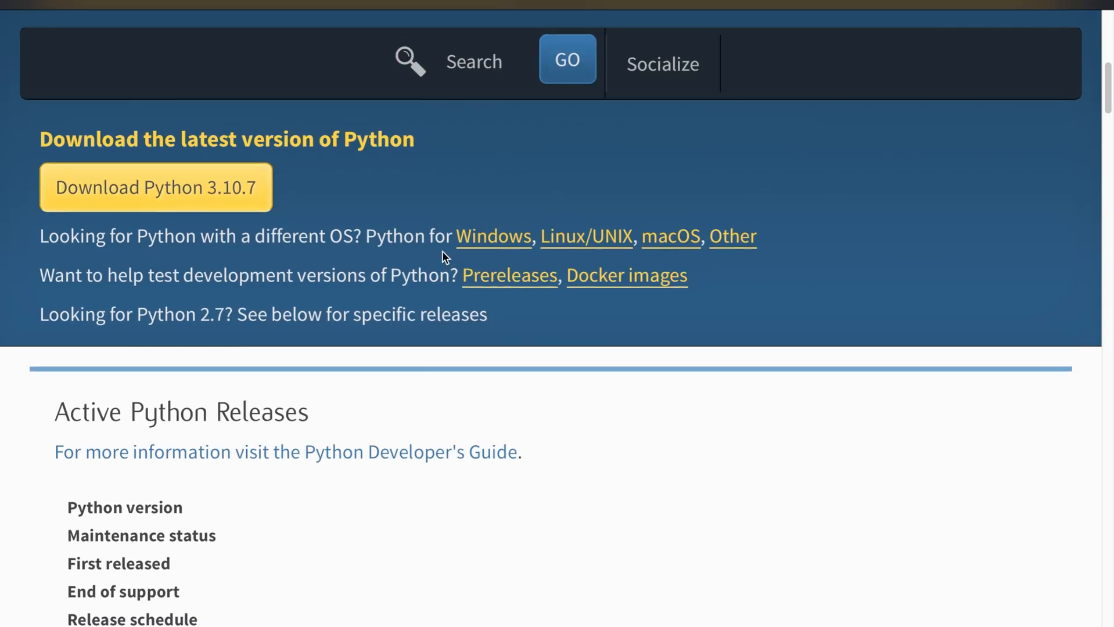
pyautogui.scroll(-3)
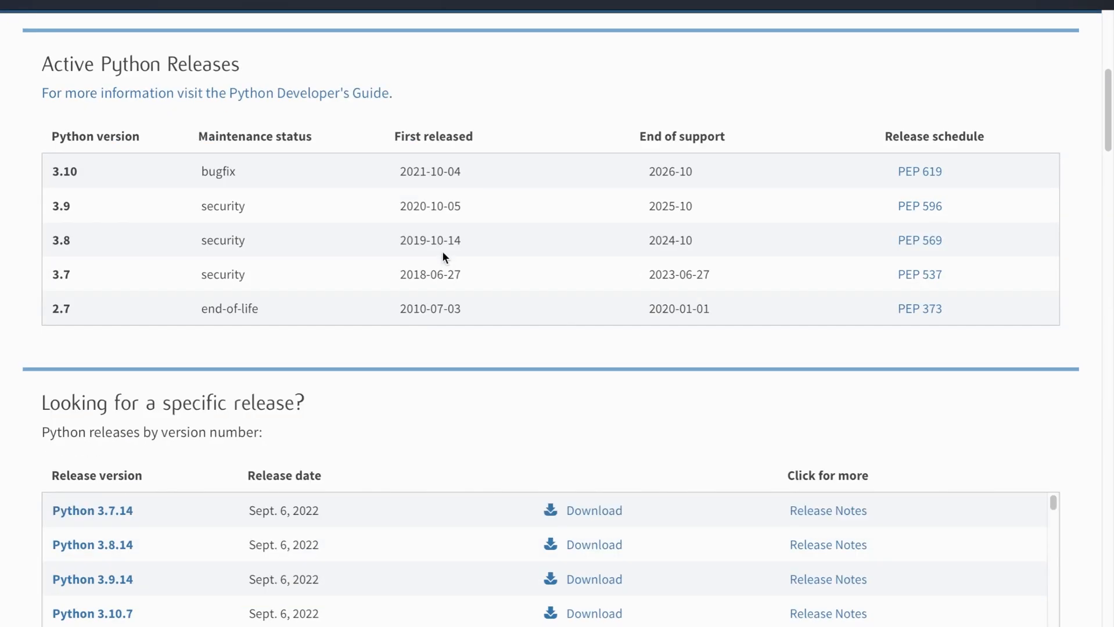
pyautogui.scroll(3)
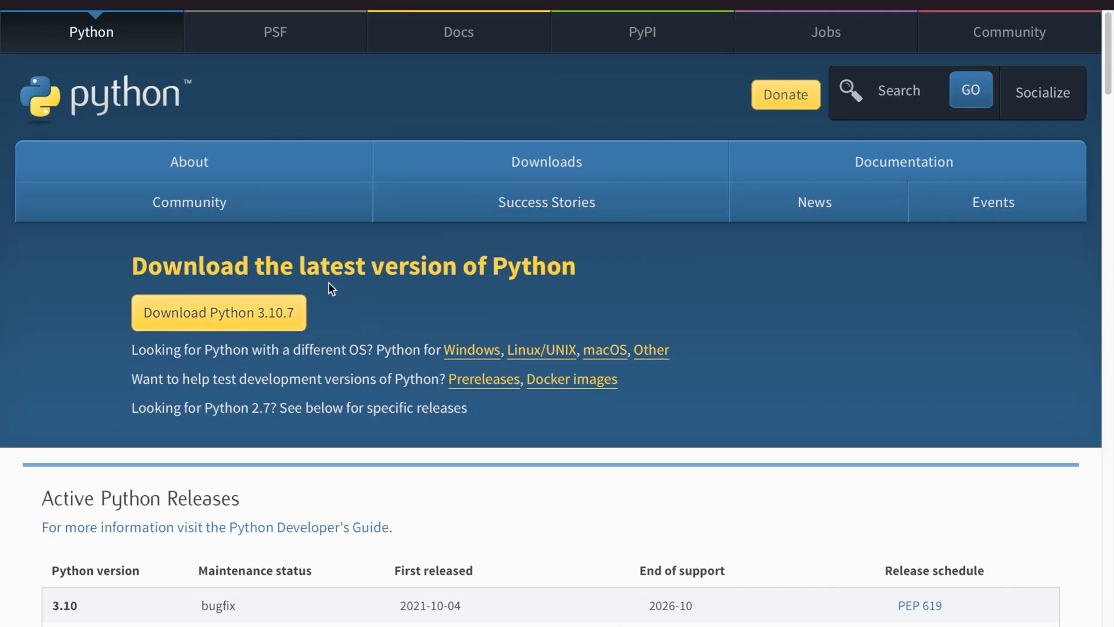
pyautogui.moveTo(277, 343)
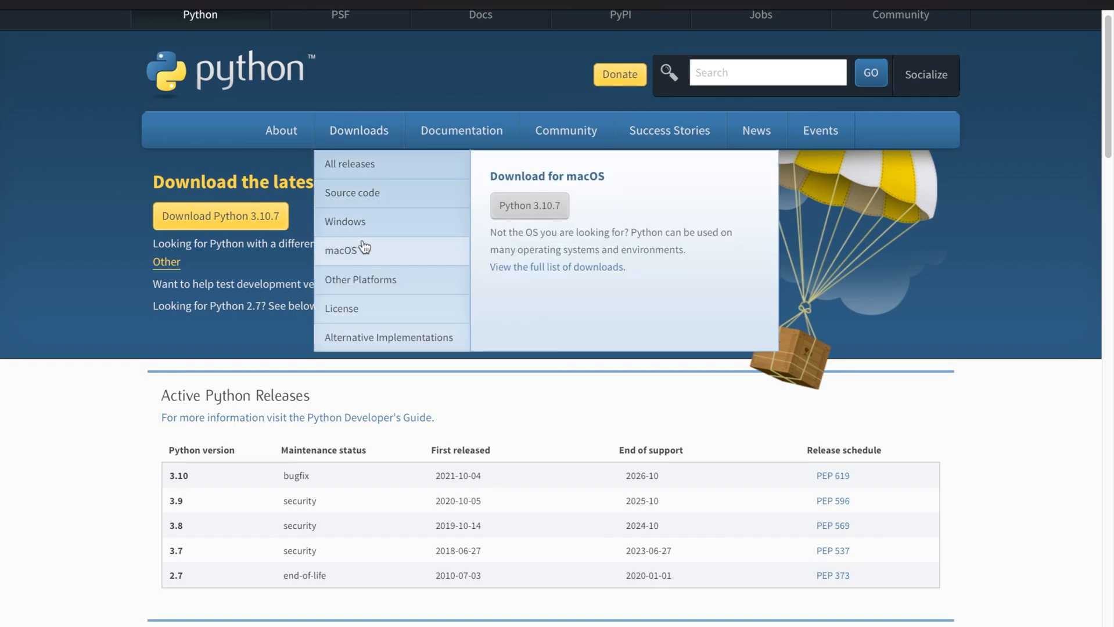
# Open Python Releases for macOS and scroll down the Stable Releases list
pyautogui.click(340, 250)
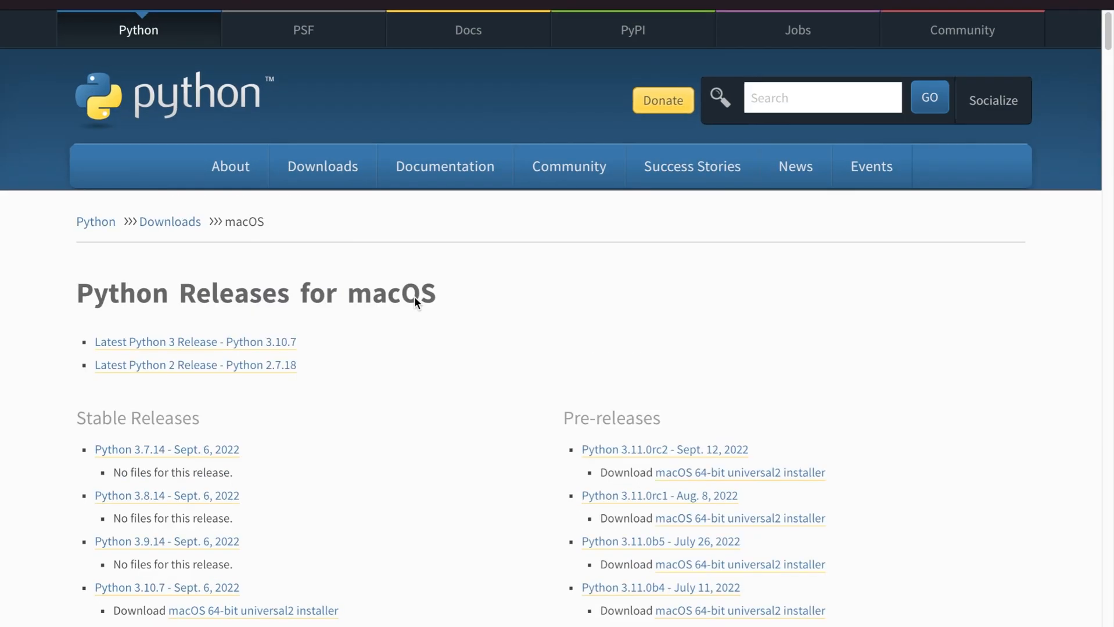
pyautogui.scroll(-3)
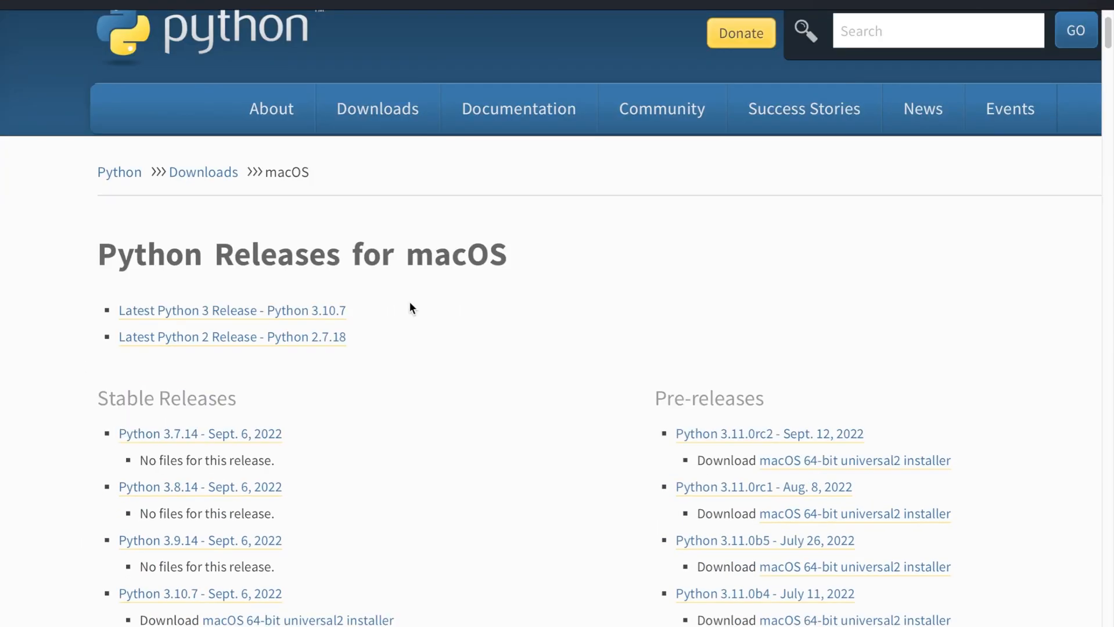
pyautogui.scroll(-3)
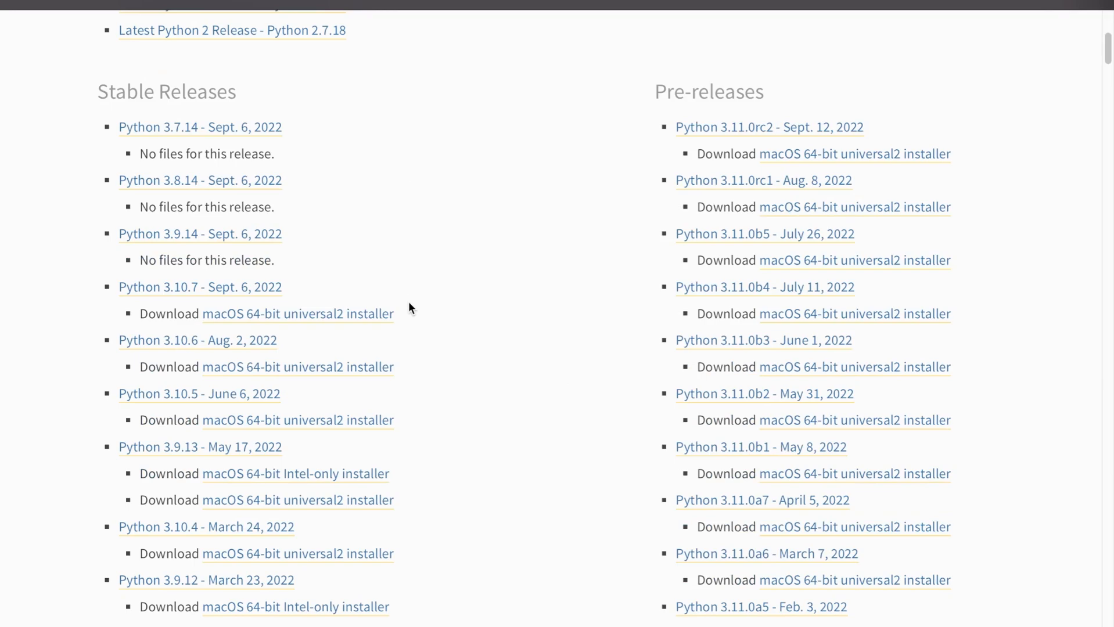
pyautogui.scroll(-3)
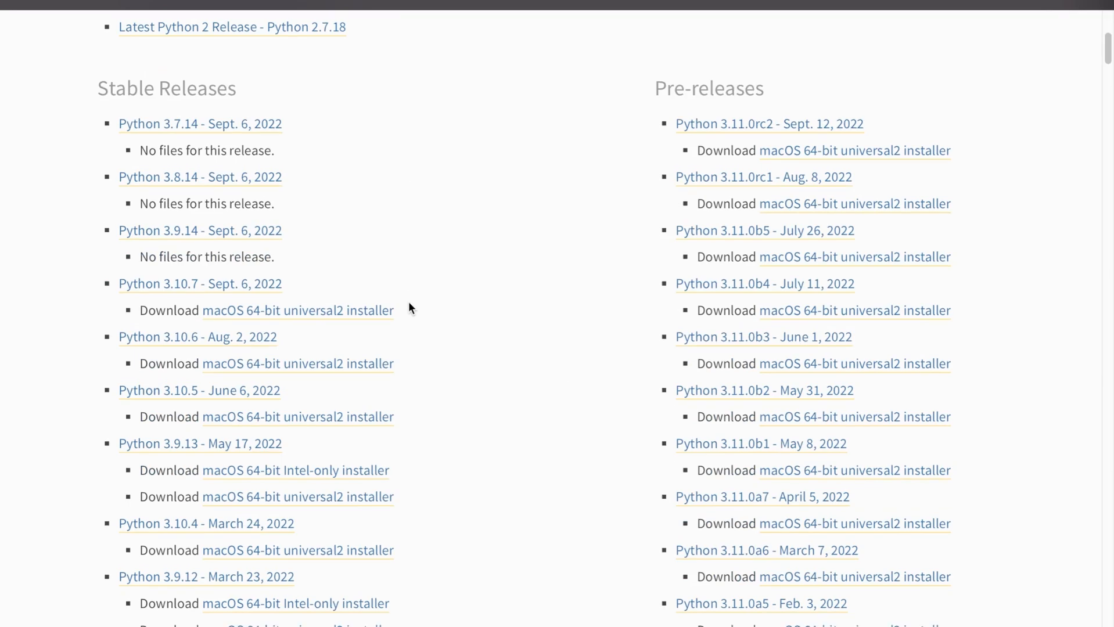
pyautogui.scroll(-3)
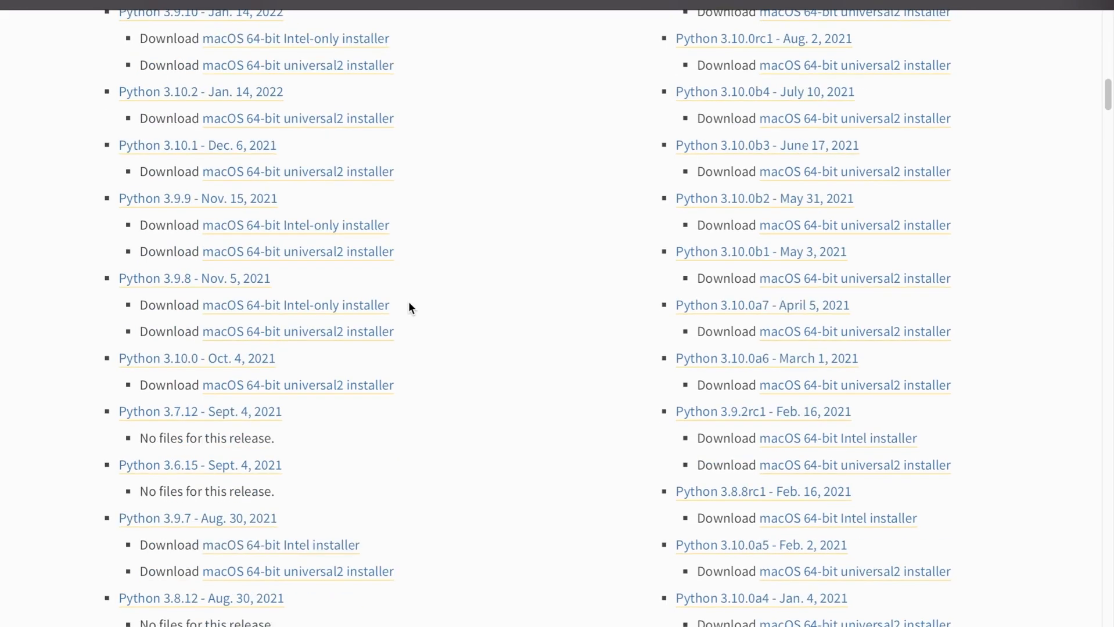
pyautogui.scroll(-3)
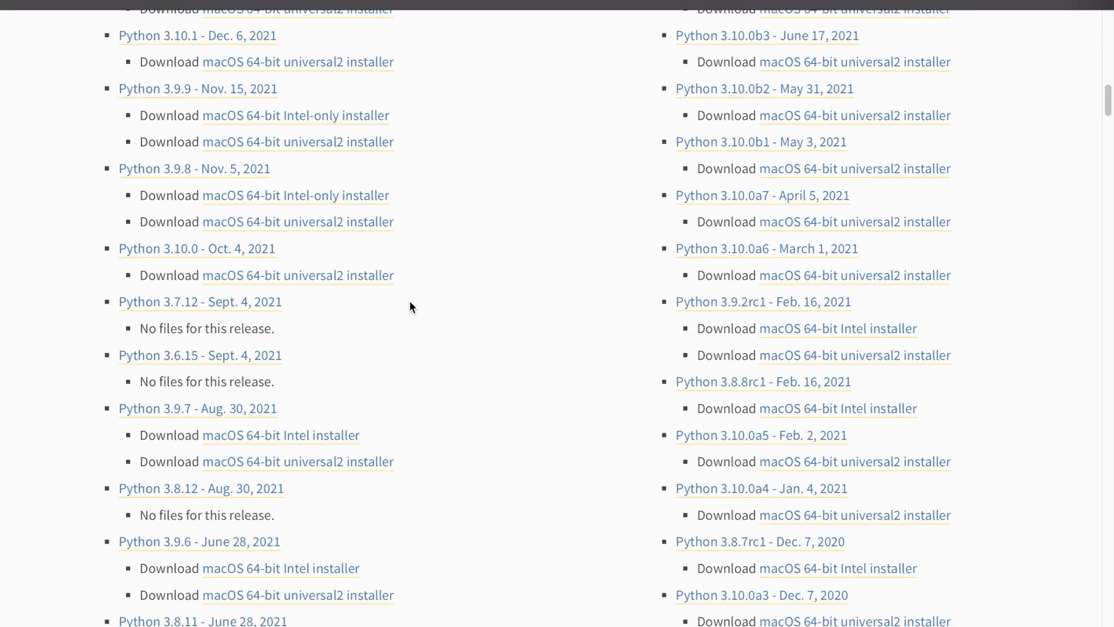
# Find '3.9.5' on the macOS releases page to locate the May 3, 2021 release
pyautogui.write('3.9.5')
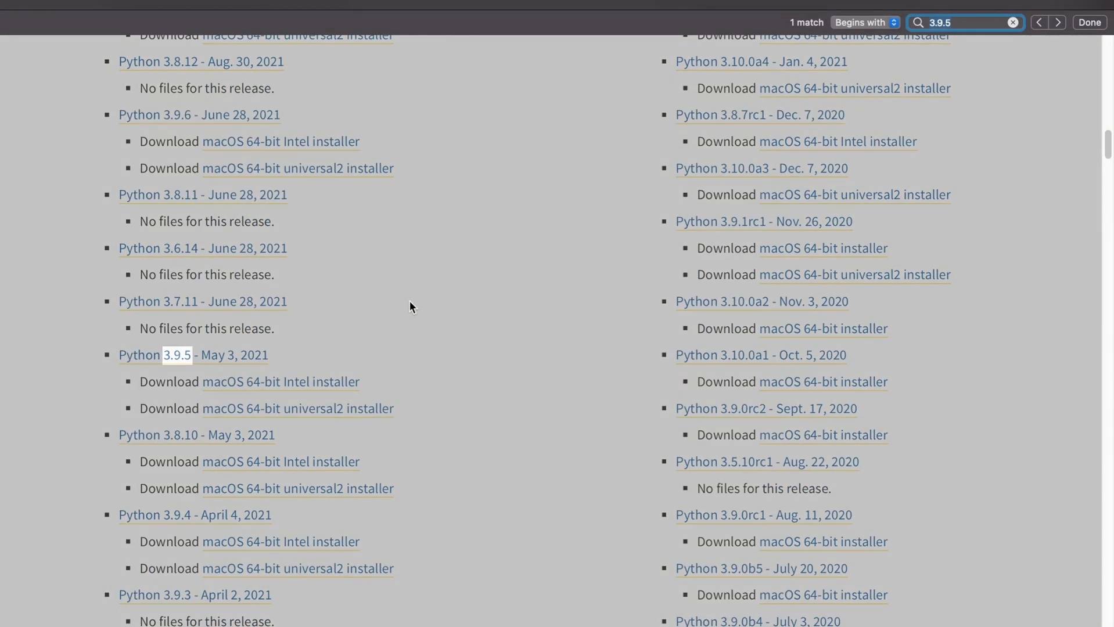
pyautogui.moveTo(97, 460)
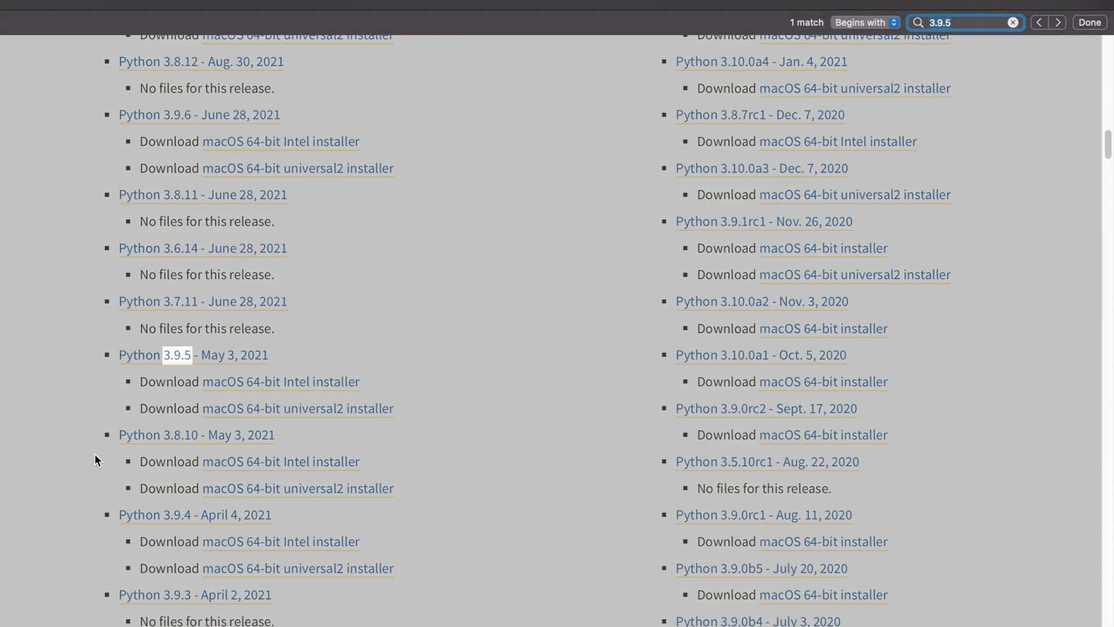
pyautogui.moveTo(270, 396)
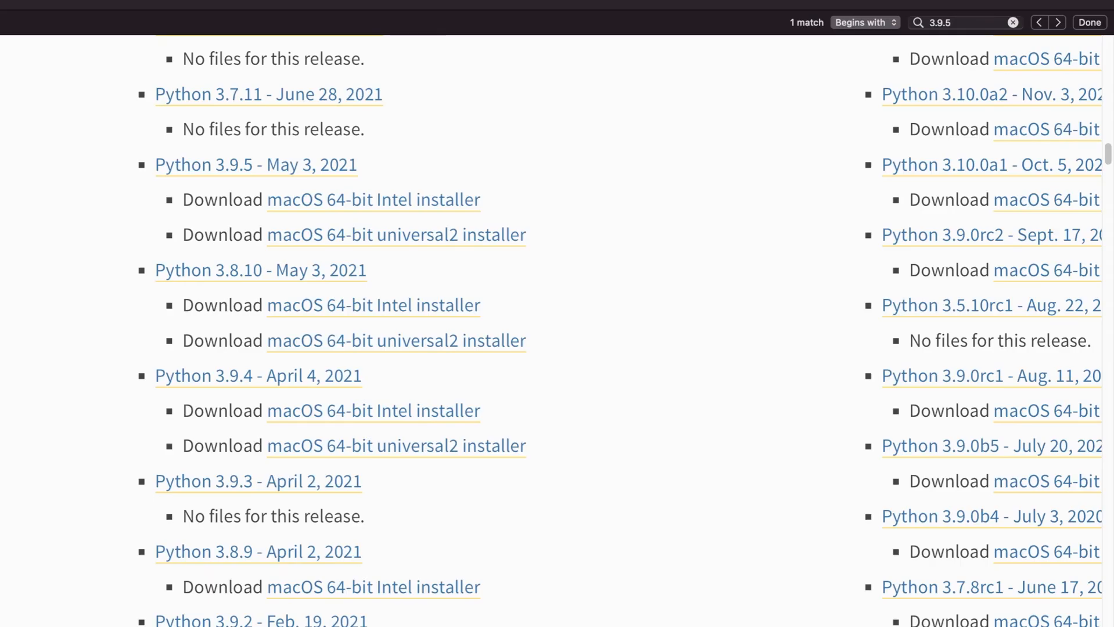
pyautogui.moveTo(618, 251)
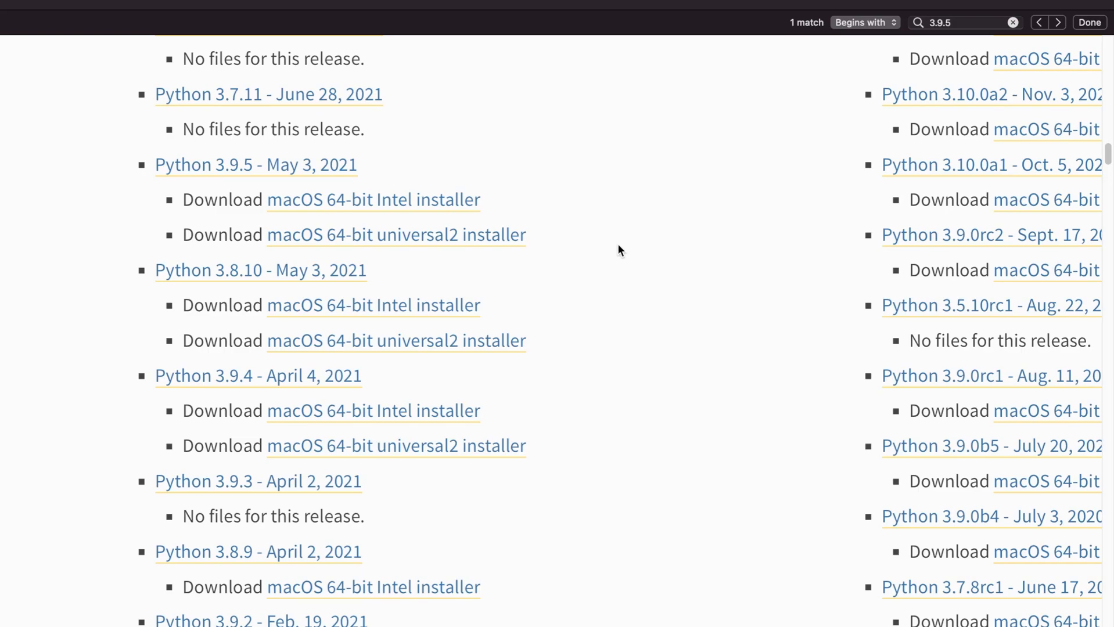
pyautogui.moveTo(494, 201)
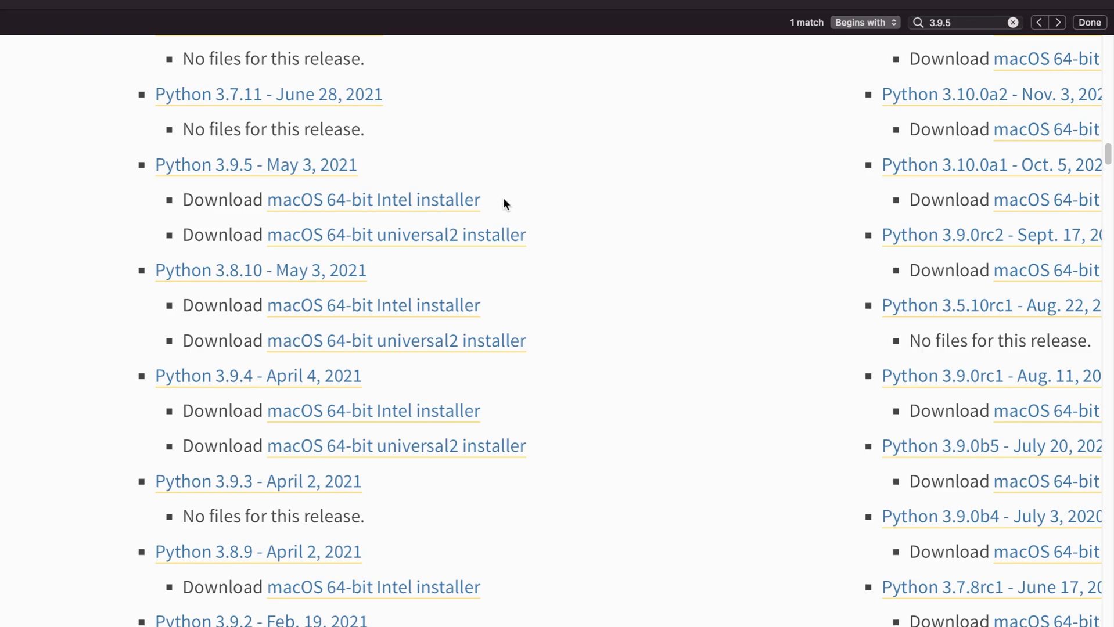
pyautogui.moveTo(542, 243)
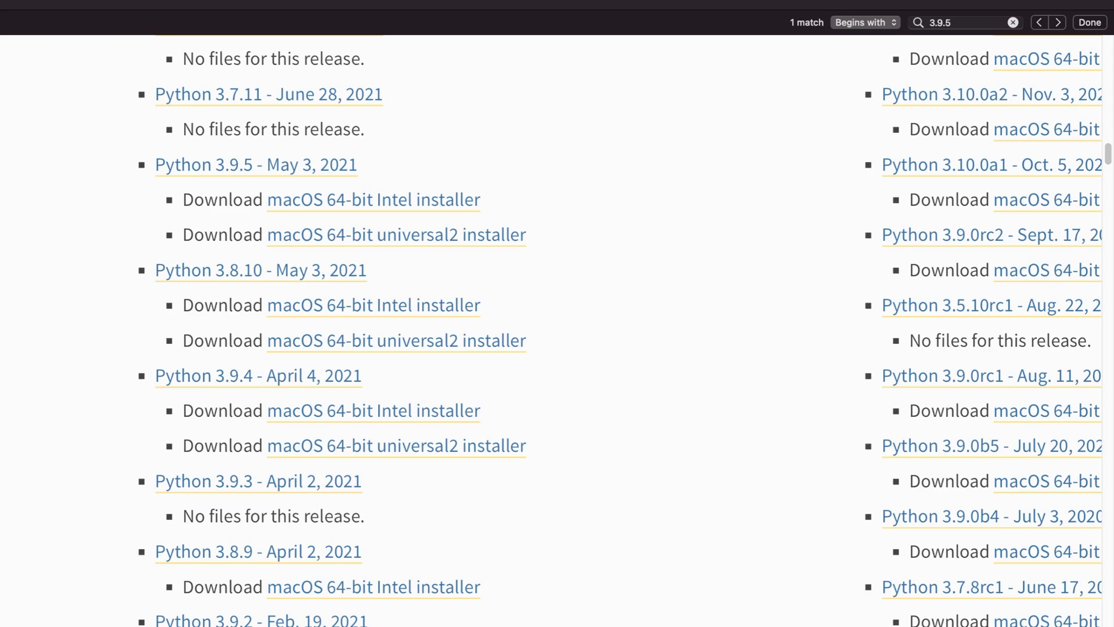
pyautogui.moveTo(481, 240)
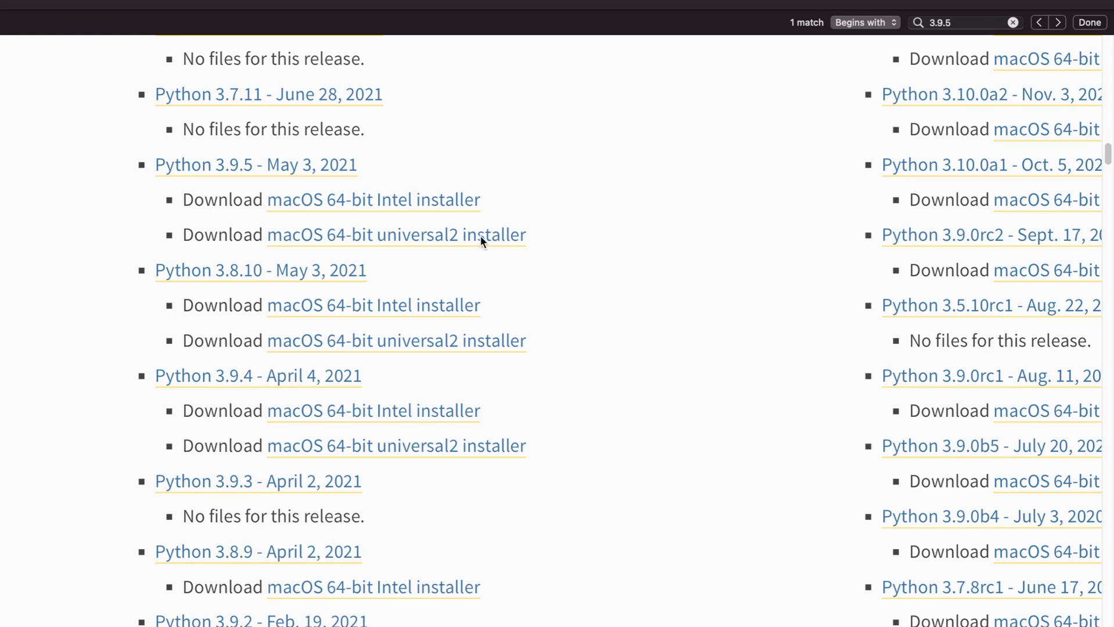
pyautogui.moveTo(430, 244)
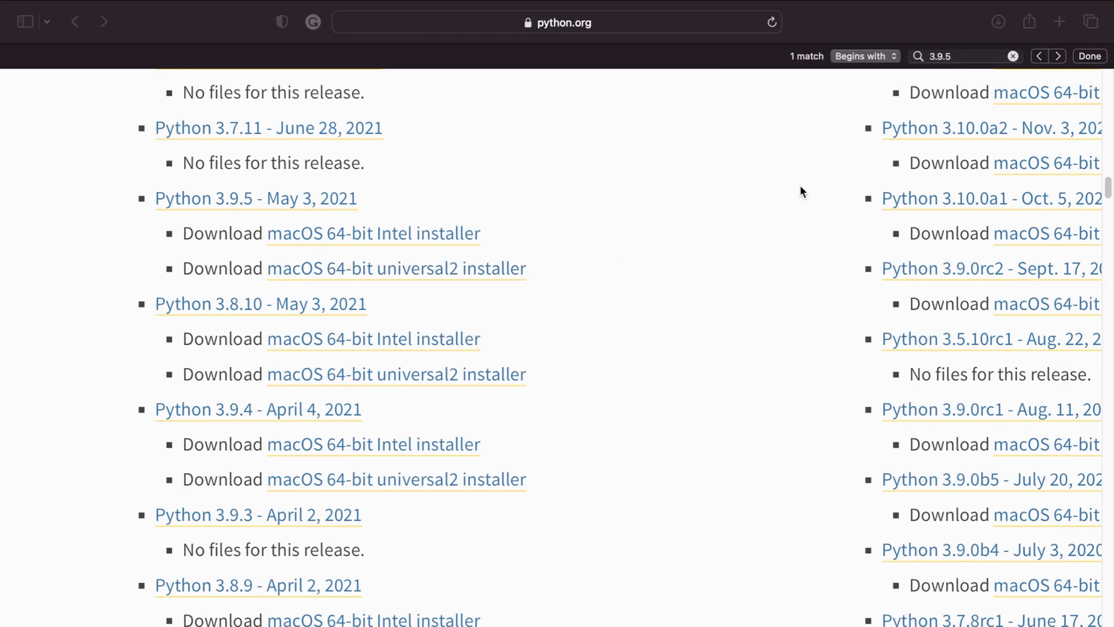
pyautogui.moveTo(930, 55)
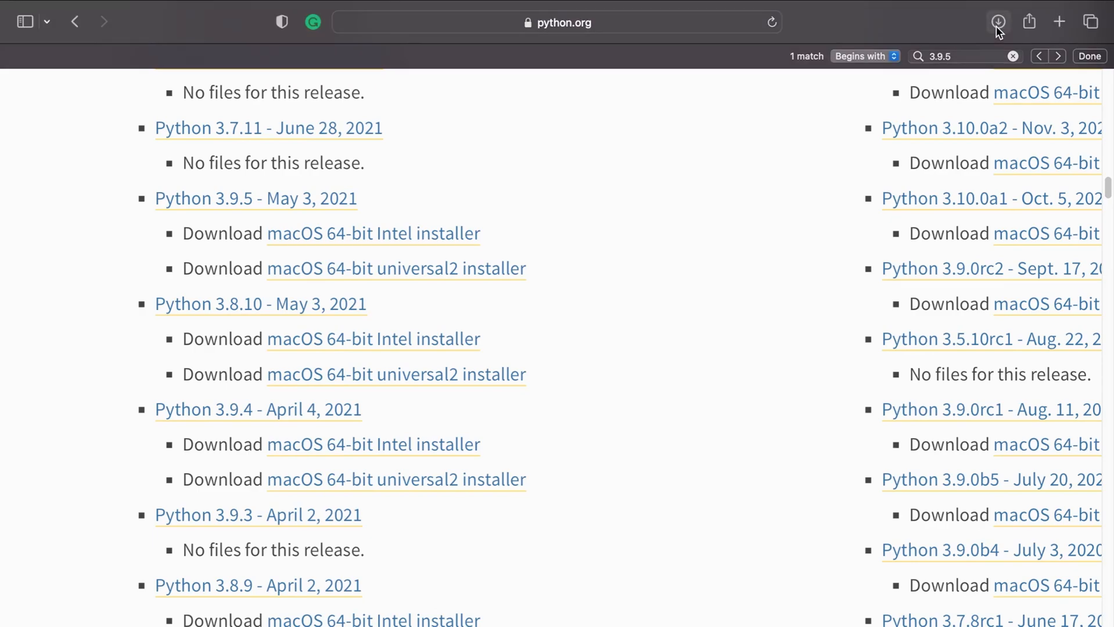
# Show Safari's downloads list containing python-3.9.5-macos11.pkg (37.7 MB)
pyautogui.click(997, 22)
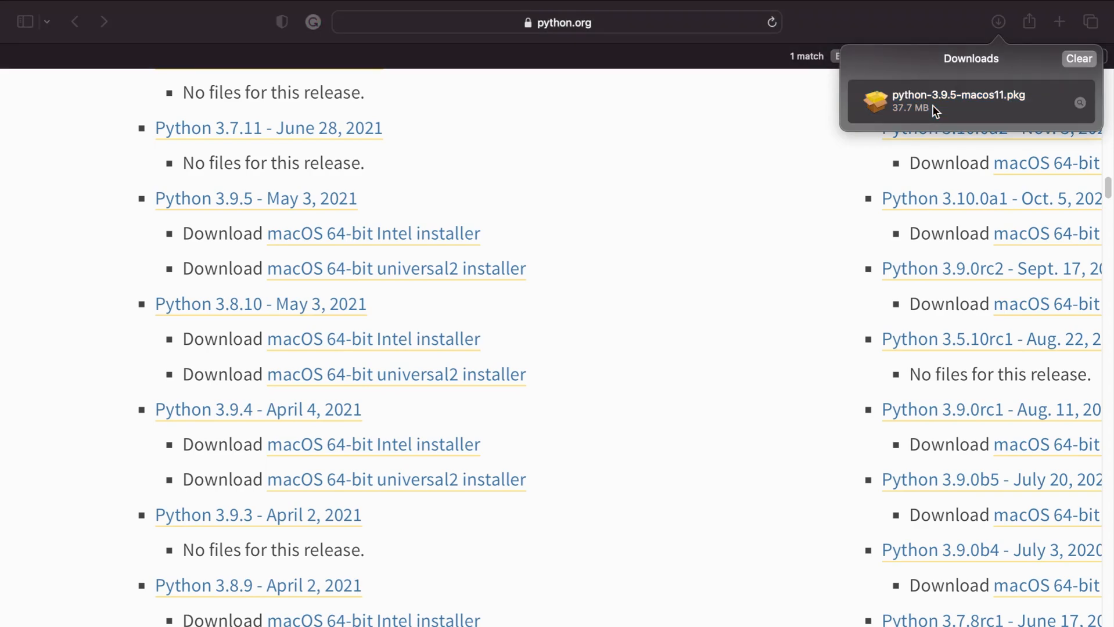
pyautogui.moveTo(936, 112)
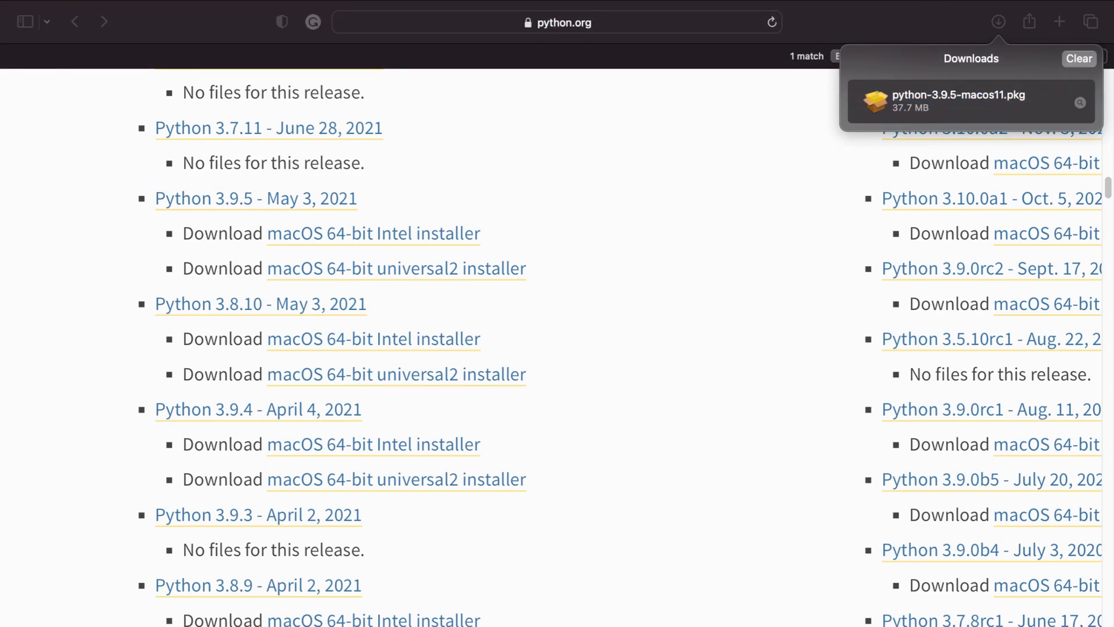
# Run python-3.9.5-macos11.pkg past Introduction, Licence and Macintosh HD destination, then close it
pyautogui.doubleClick(957, 101)
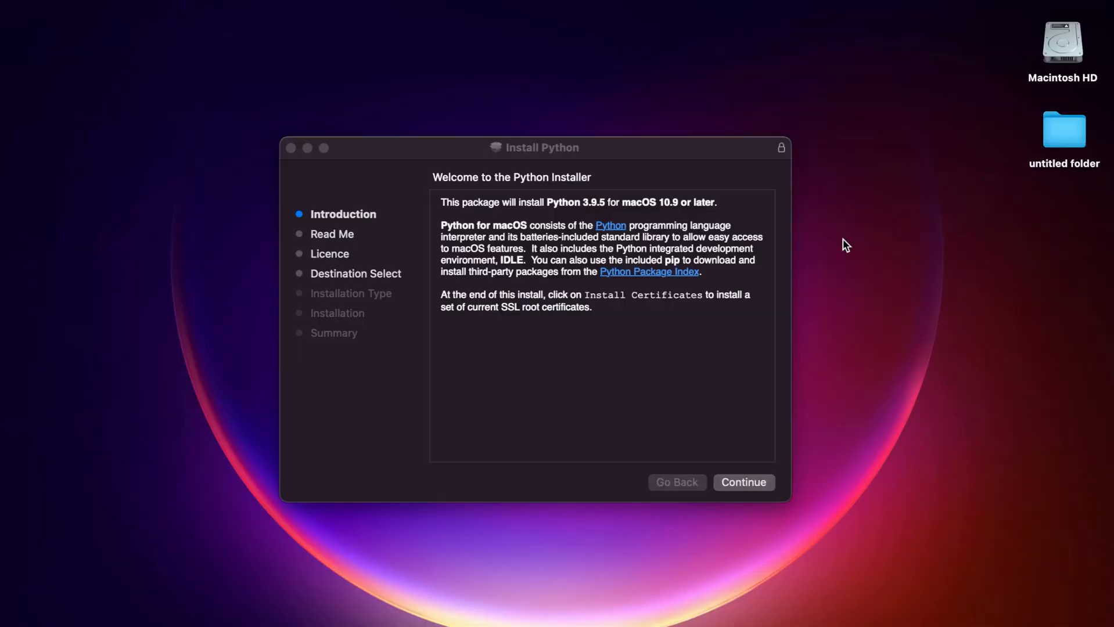
pyautogui.moveTo(840, 236)
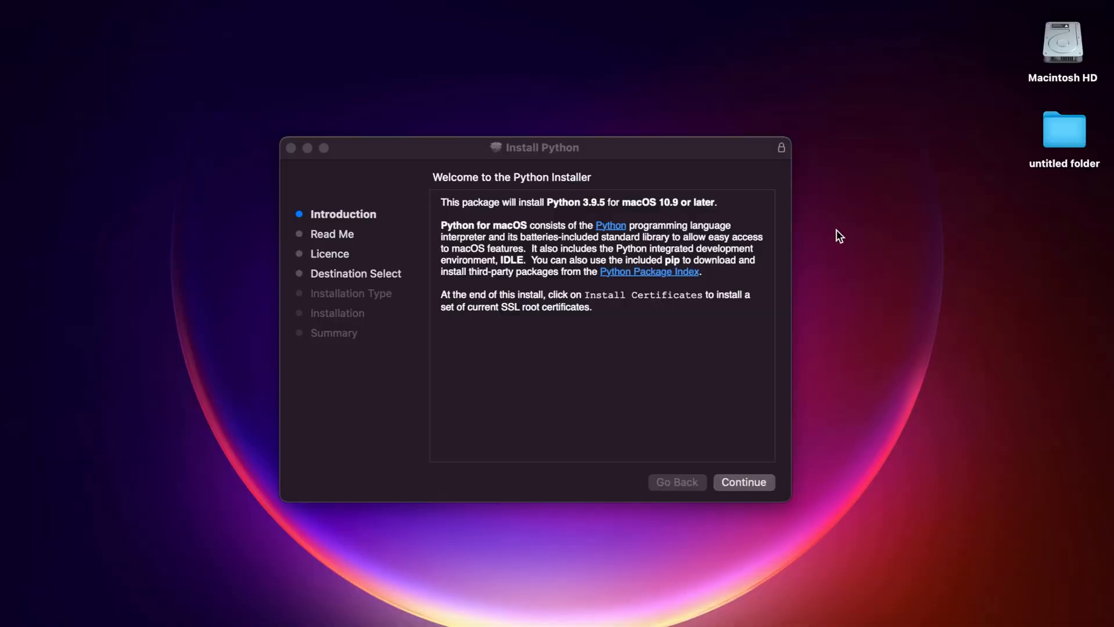
pyautogui.moveTo(698, 508)
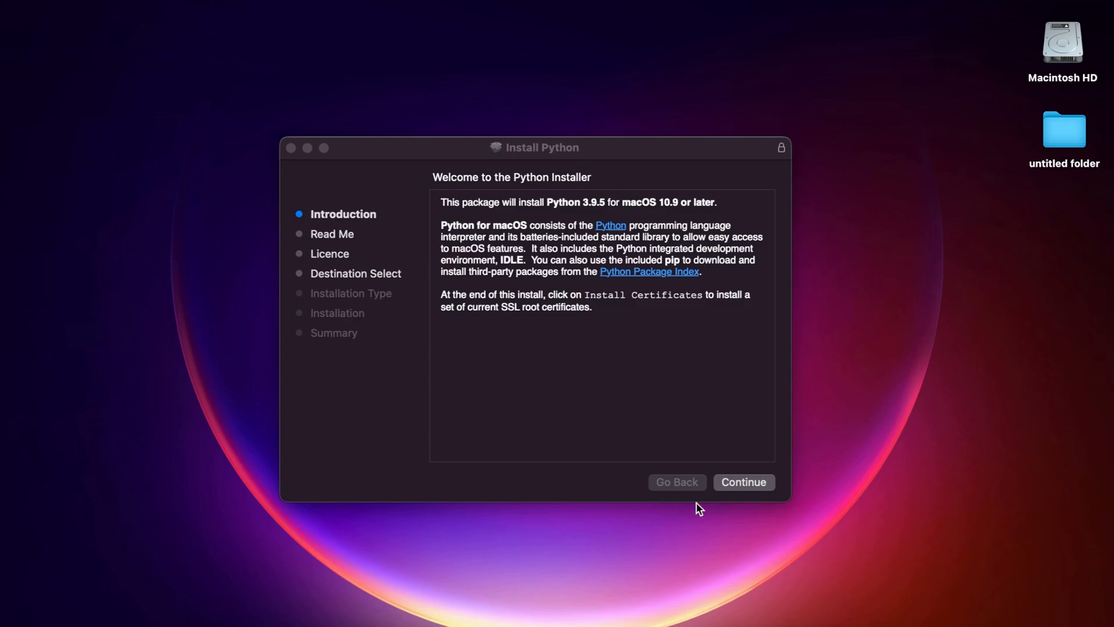
pyautogui.click(742, 482)
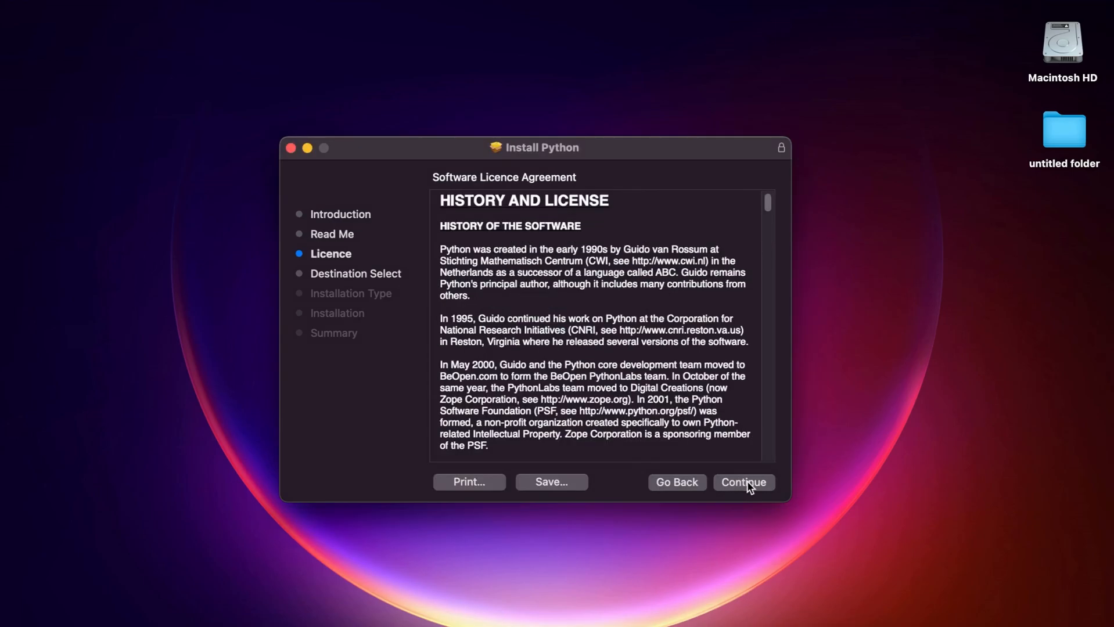
pyautogui.click(742, 482)
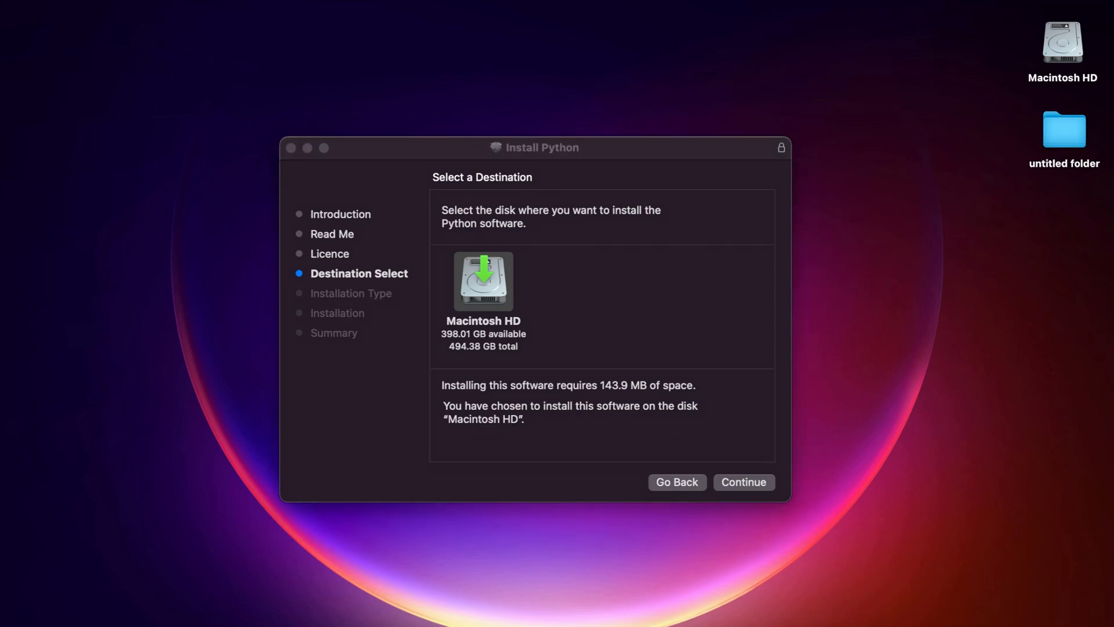
pyautogui.click(742, 482)
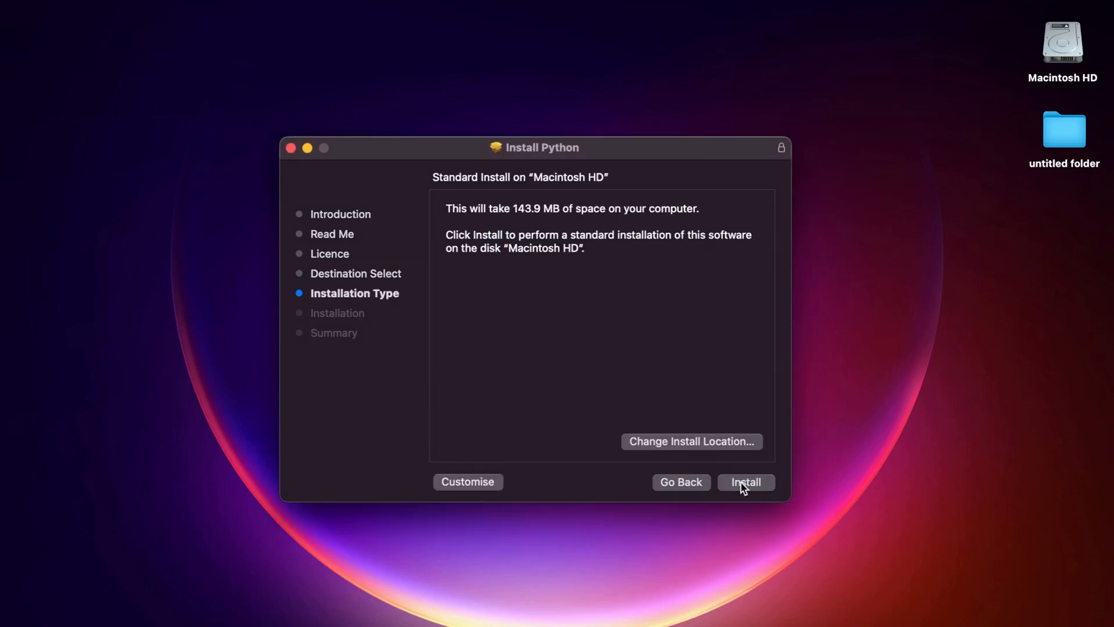
pyautogui.moveTo(755, 490)
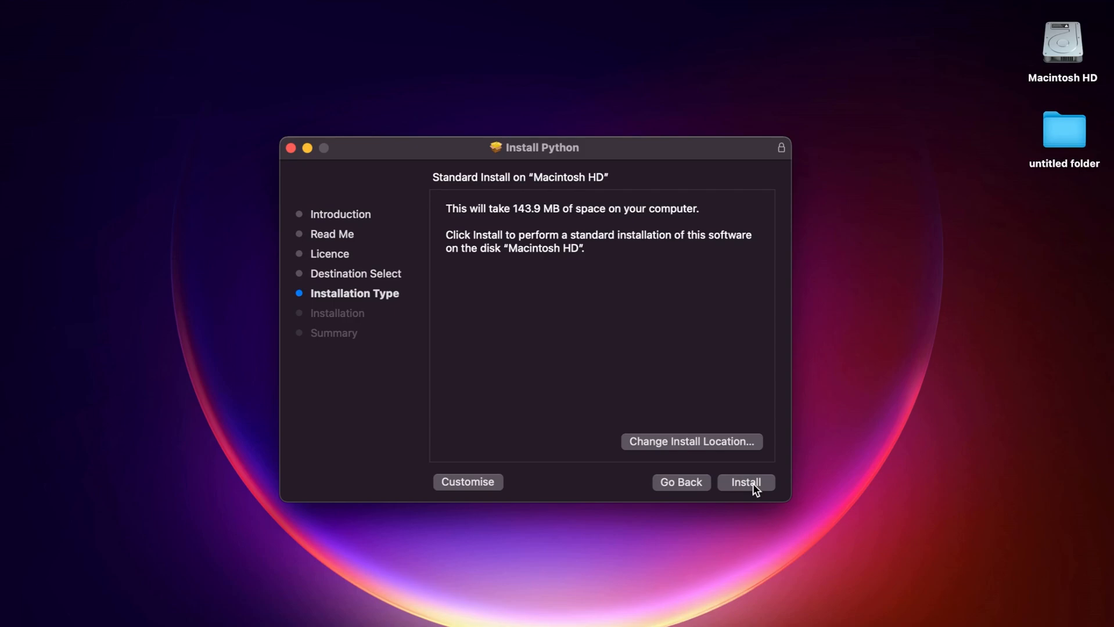
pyautogui.moveTo(321, 159)
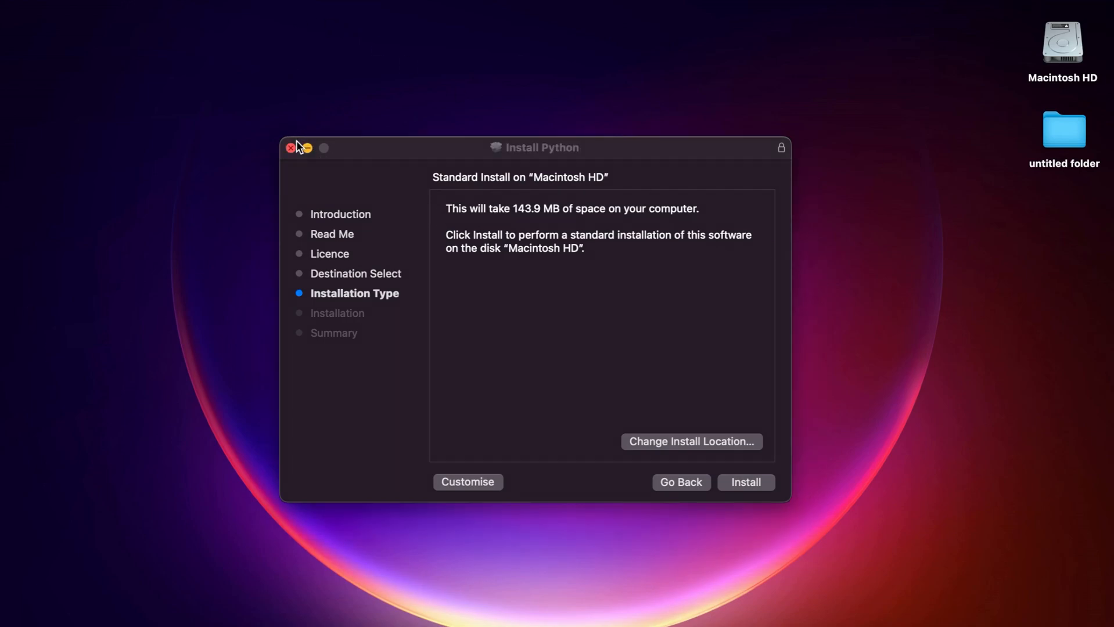
pyautogui.click(290, 148)
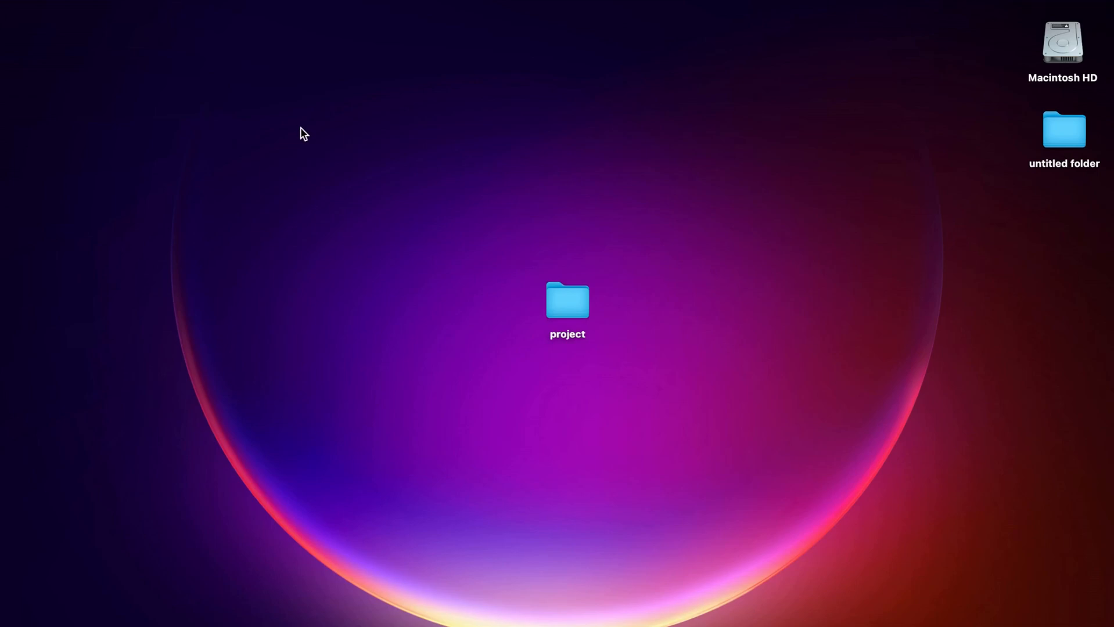
# Launch Terminal via Spotlight and check the version with 'python3 --version'
pyautogui.press('cmd+space')
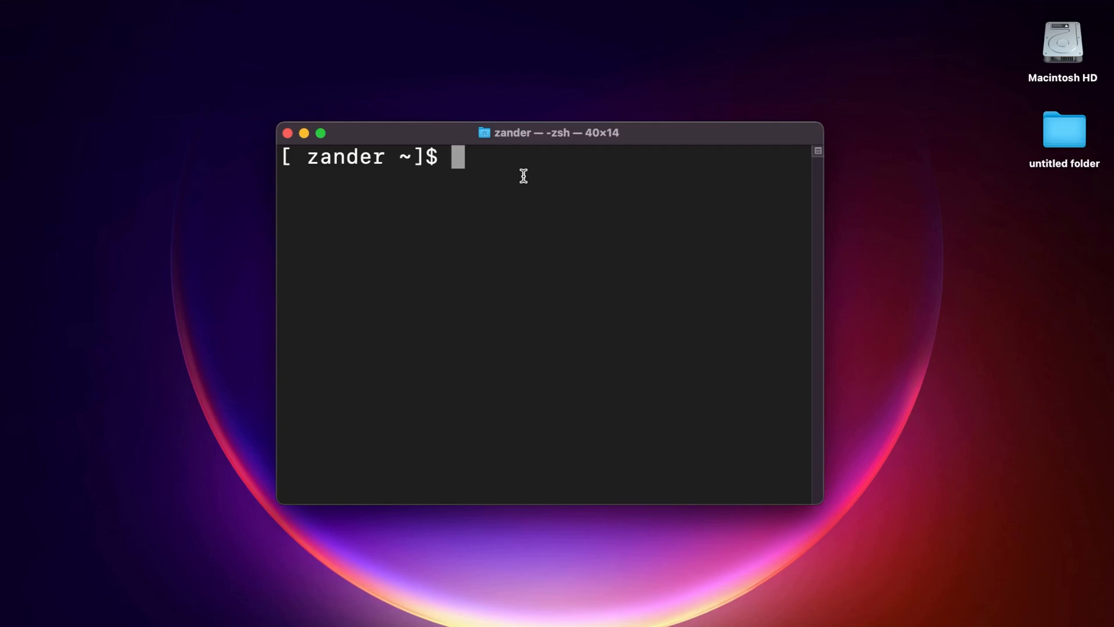
pyautogui.write('python')
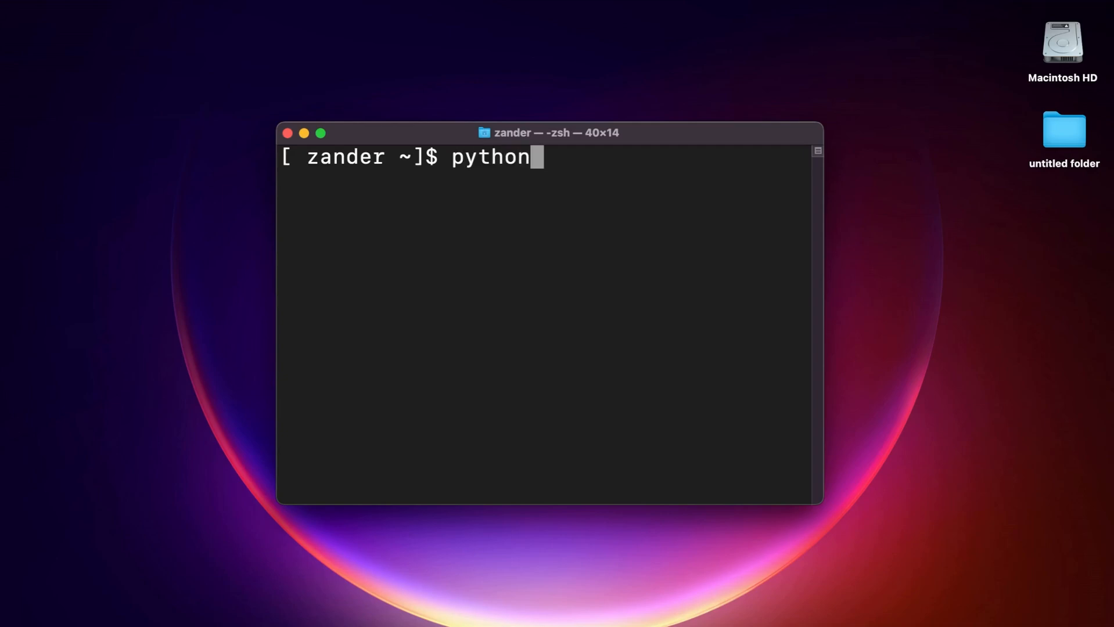
pyautogui.write('3 --')
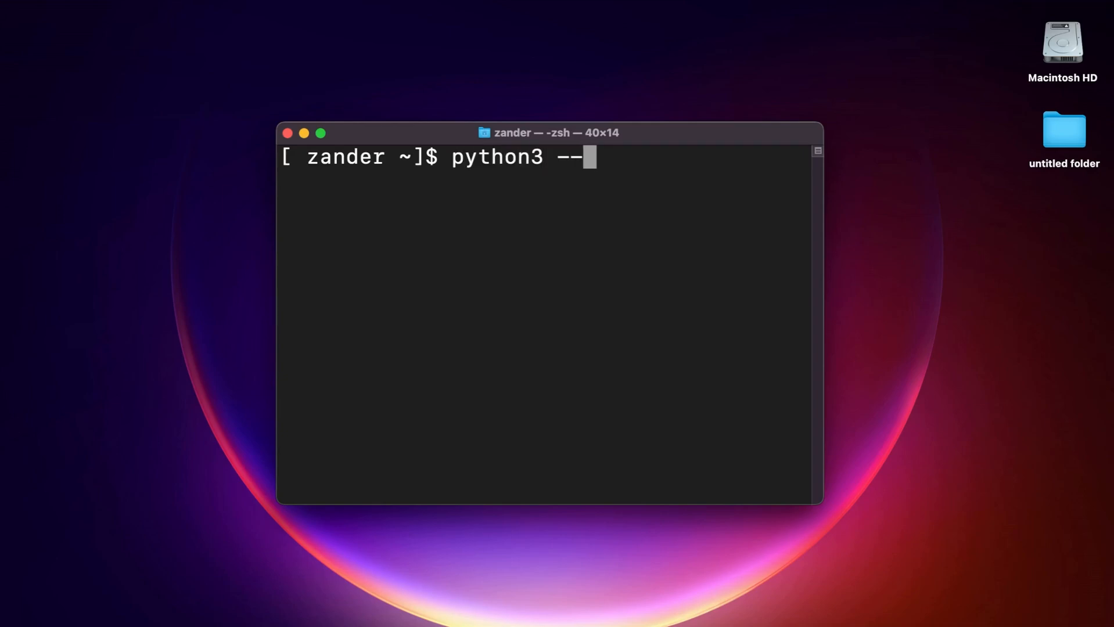
pyautogui.write('version')
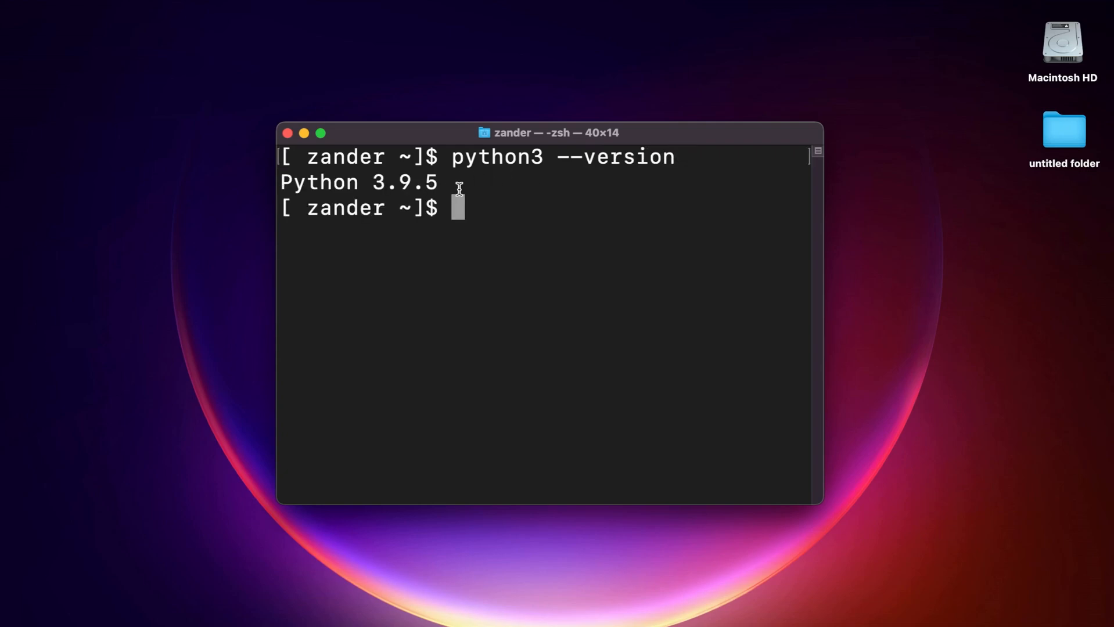
pyautogui.moveTo(496, 213)
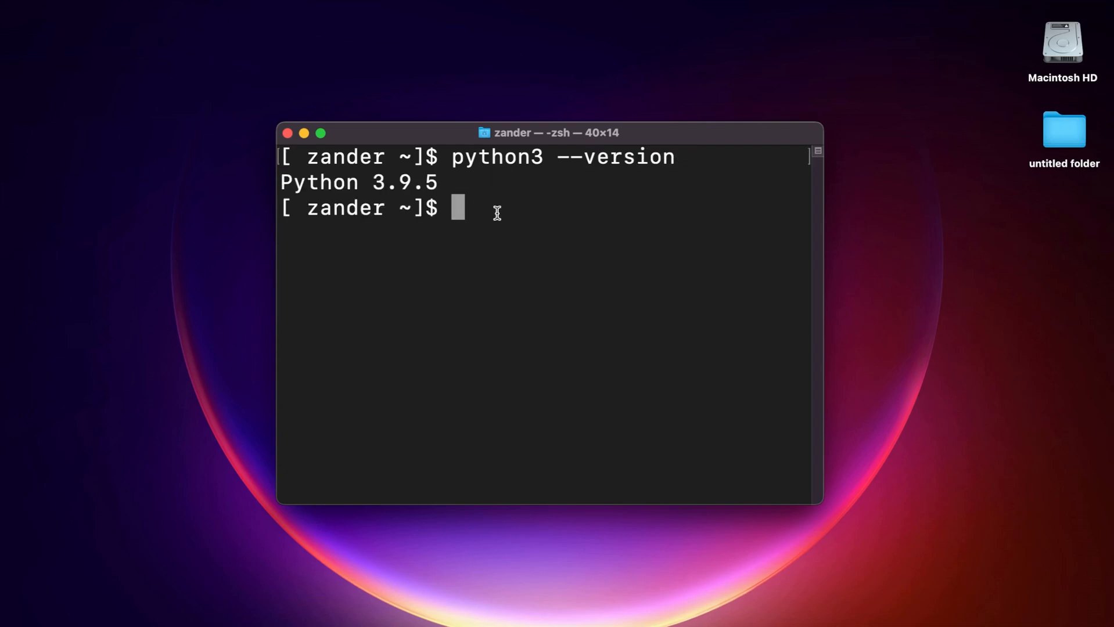